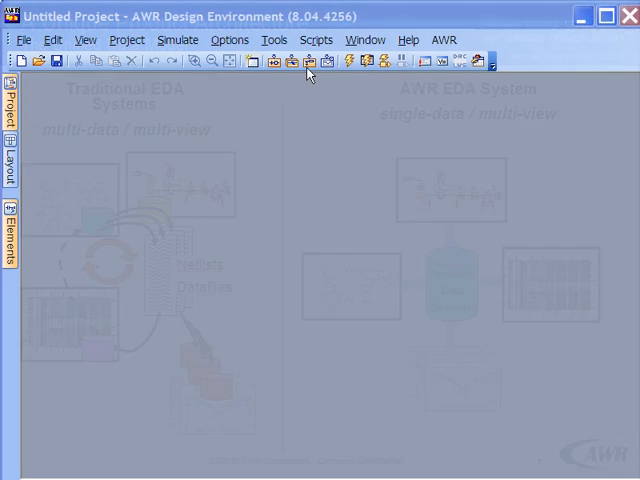
Create the schematic UDM and tile its UDM:1 and UDM:2 windows side by side.
{"action": "left_click", "coordinate": [290, 60]}
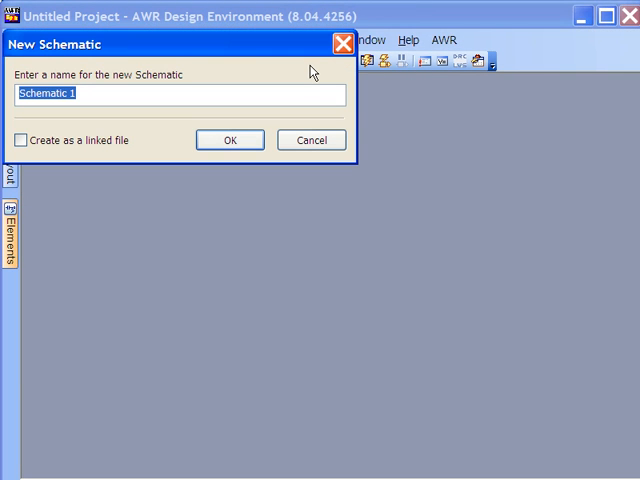
{"action": "left_click", "coordinate": [228, 140]}
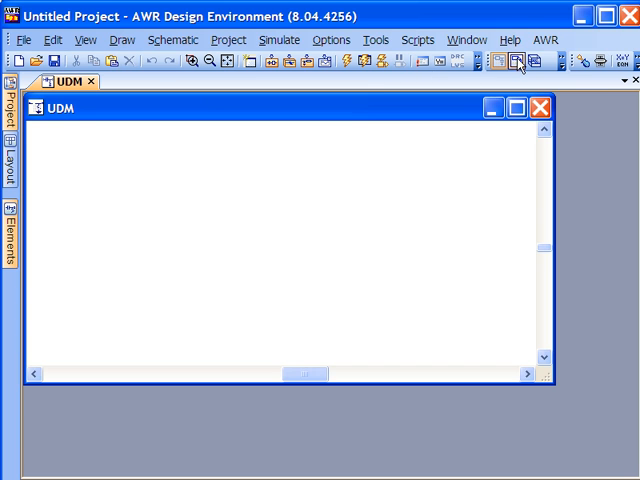
{"action": "left_click", "coordinate": [468, 40]}
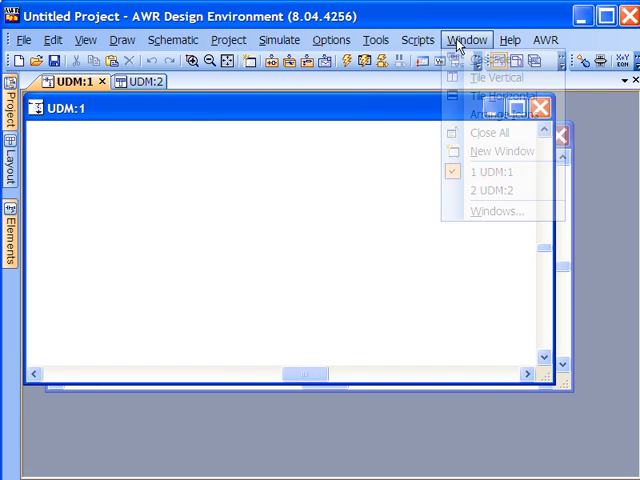
{"action": "left_click", "coordinate": [496, 96]}
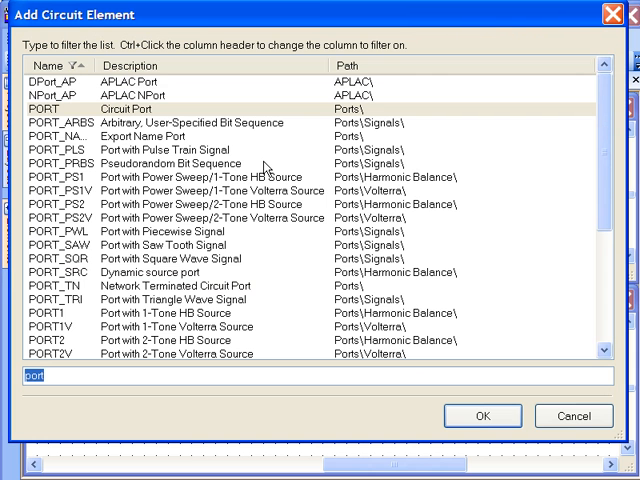
Place a microstrip line element (filtered 'mtrac') and fit its trace in the layout view.
{"action": "type", "text": "mtrac"}
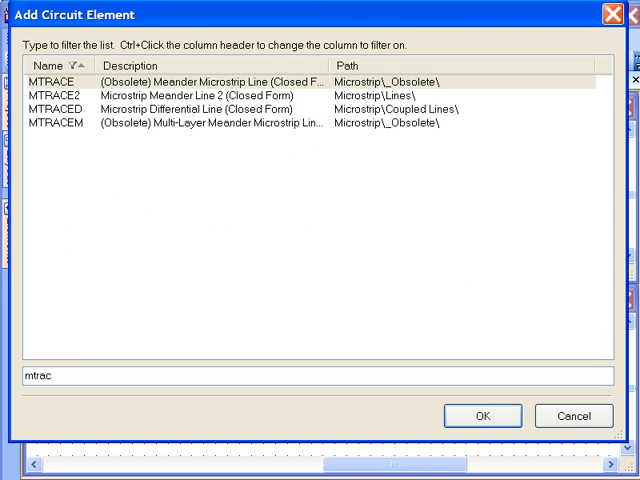
{"action": "left_click", "coordinate": [482, 416]}
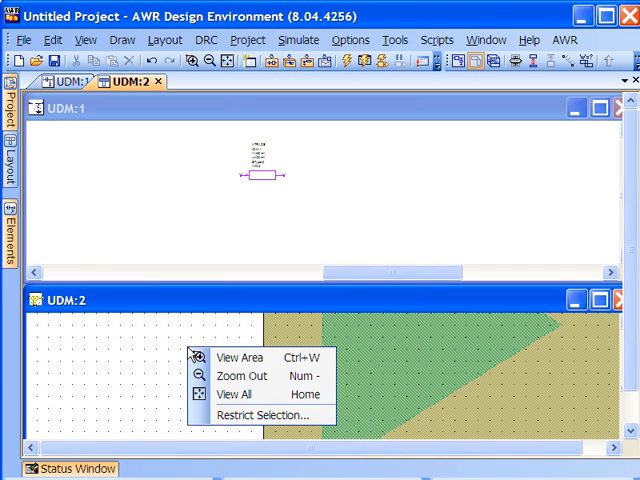
{"action": "left_click", "coordinate": [242, 392]}
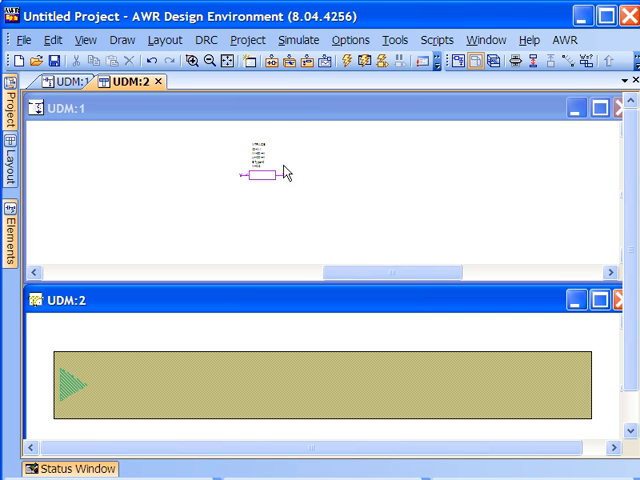
{"action": "mouse_move", "coordinate": [276, 362]}
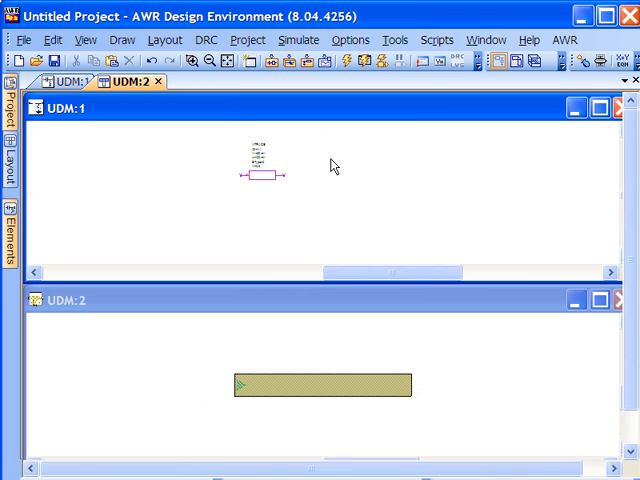
Add a microstrip line and the open-end line MLEF to form the T-junction stub.
{"action": "left_click", "coordinate": [68, 80]}
{"action": "type", "text": "m"}
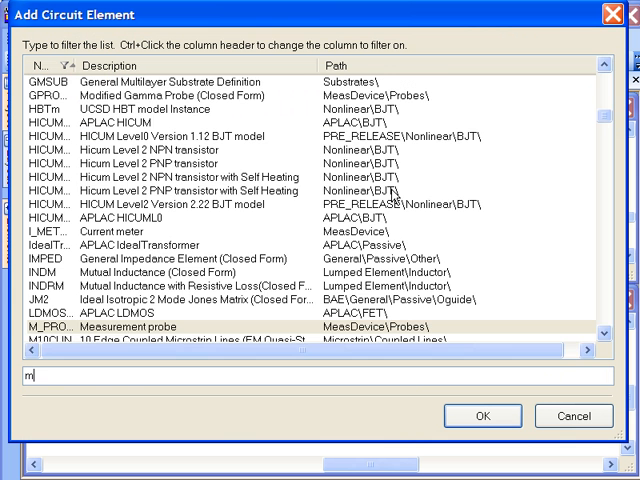
{"action": "type", "text": "tra"}
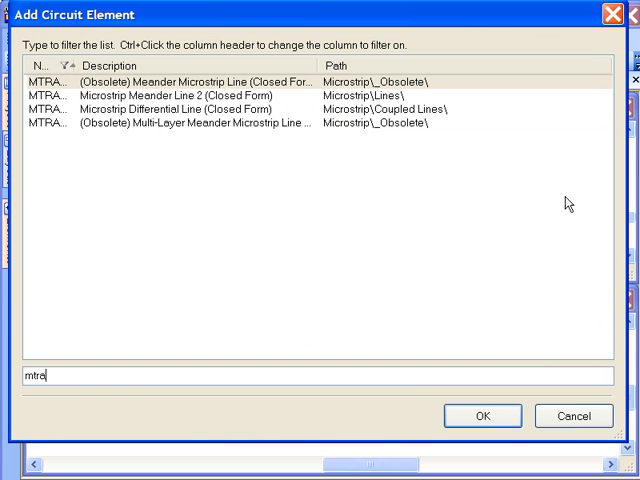
{"action": "left_click", "coordinate": [480, 416]}
{"action": "type", "text": "mlef"}
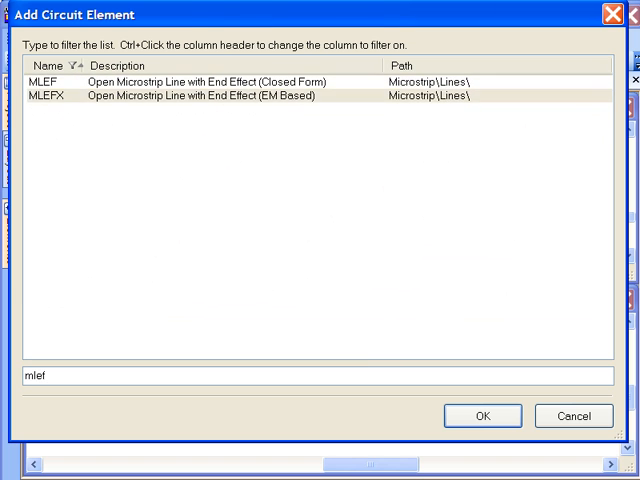
{"action": "left_click", "coordinate": [484, 416]}
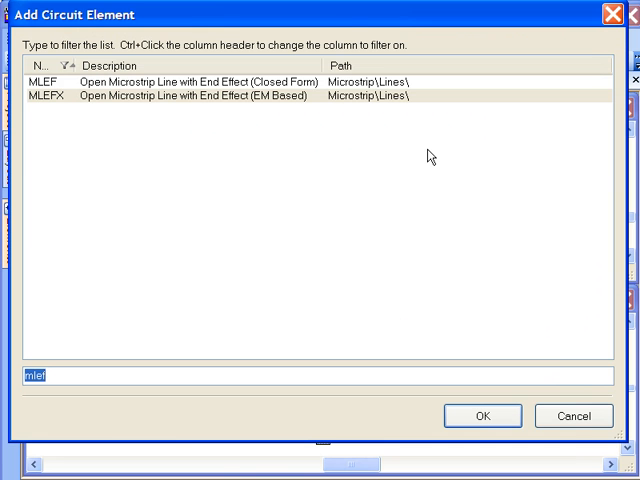
{"action": "left_click", "coordinate": [480, 416]}
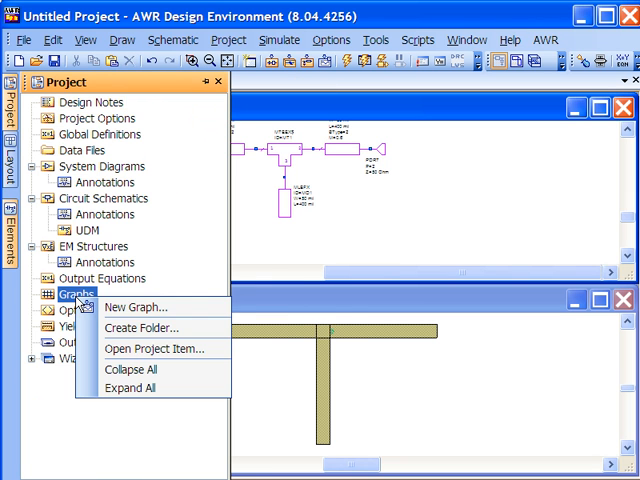
Create Graph 1 with an S(1,1) magnitude-in-dB measurement from the UDM schematic.
{"action": "left_click", "coordinate": [136, 308]}
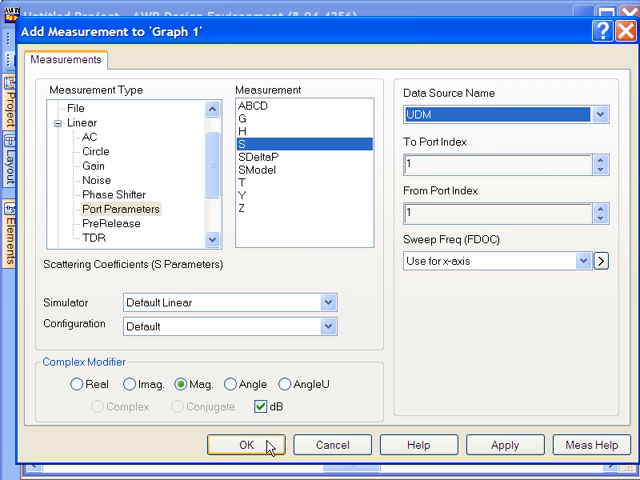
{"action": "left_click", "coordinate": [244, 444]}
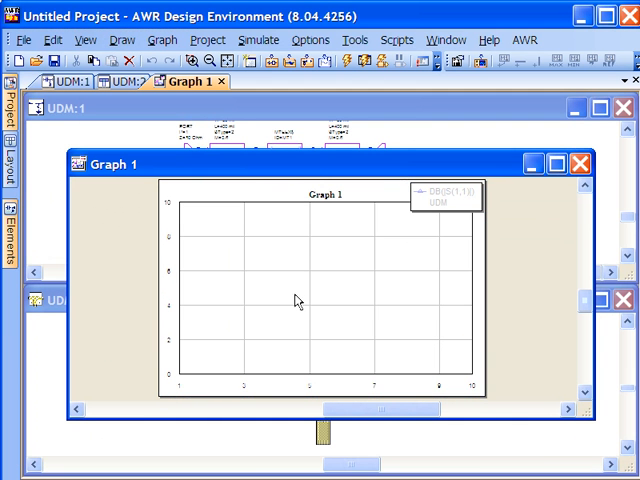
{"action": "mouse_move", "coordinate": [428, 104]}
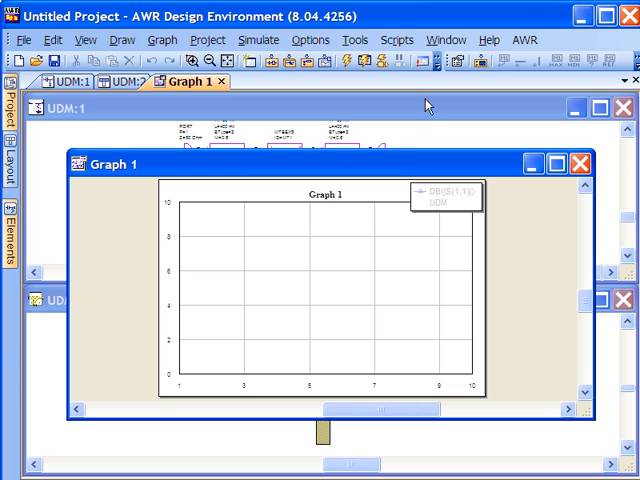
{"action": "left_click", "coordinate": [344, 60]}
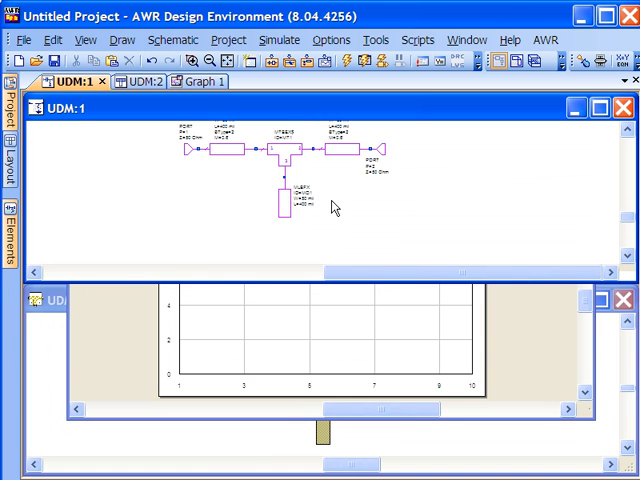
{"action": "mouse_move", "coordinate": [284, 164]}
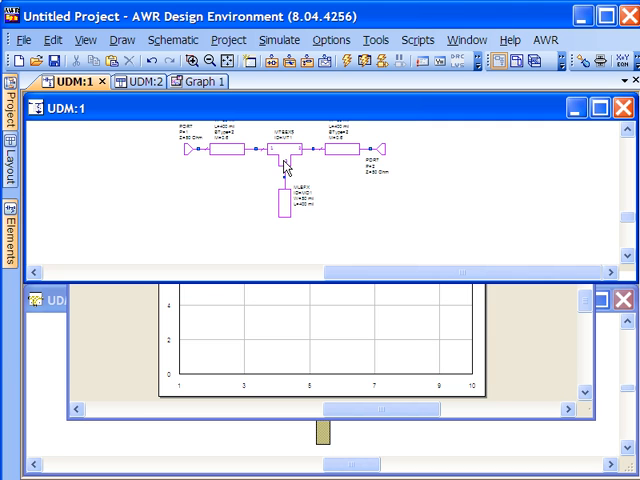
Rotate the MSUB substrate element and place it below the stub.
{"action": "right_click", "coordinate": [284, 150]}
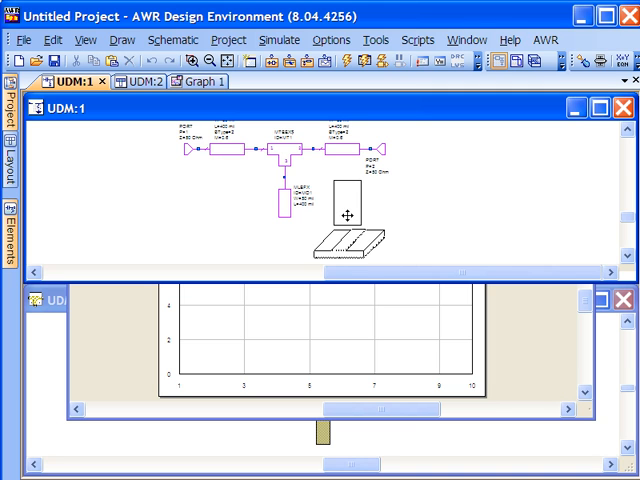
{"action": "left_click", "coordinate": [350, 224]}
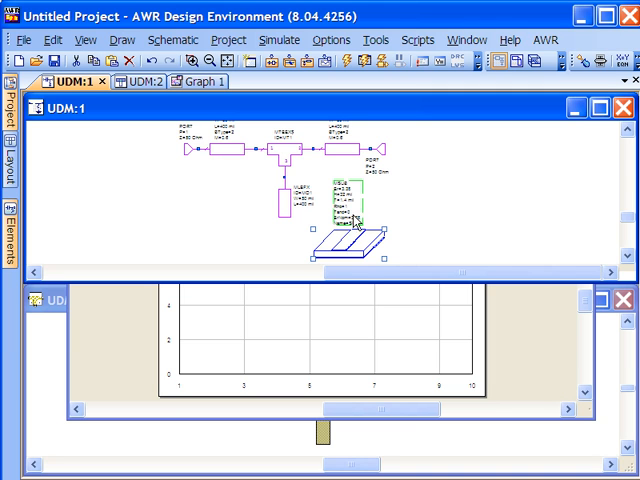
{"action": "mouse_move", "coordinate": [132, 318]}
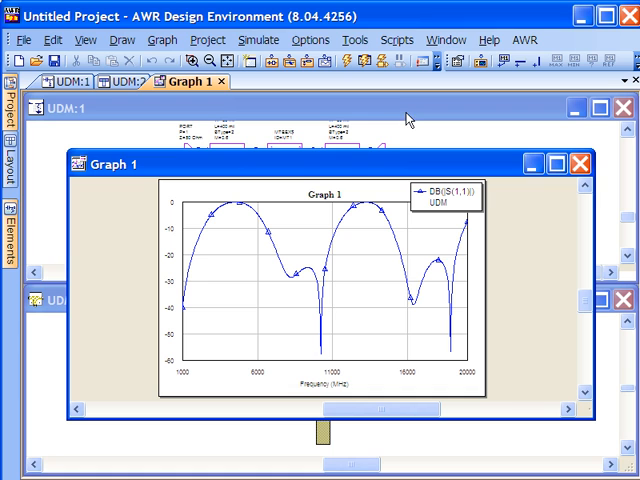
{"action": "mouse_move", "coordinate": [482, 136]}
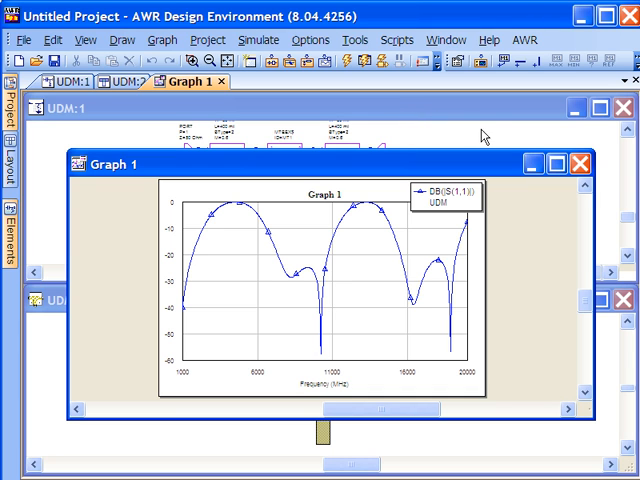
{"action": "mouse_move", "coordinate": [476, 110]}
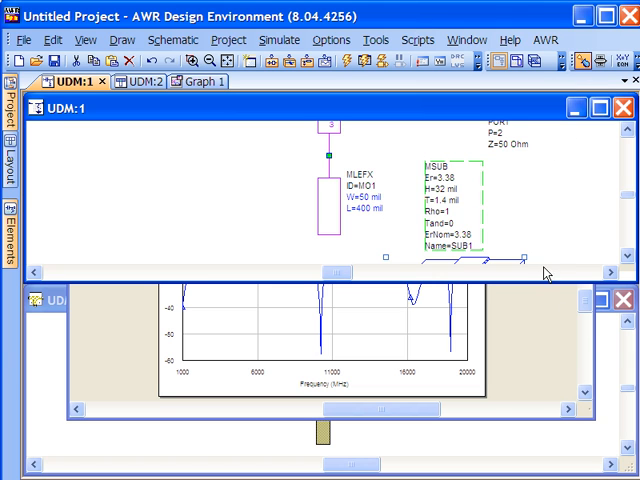
{"action": "mouse_move", "coordinate": [484, 338]}
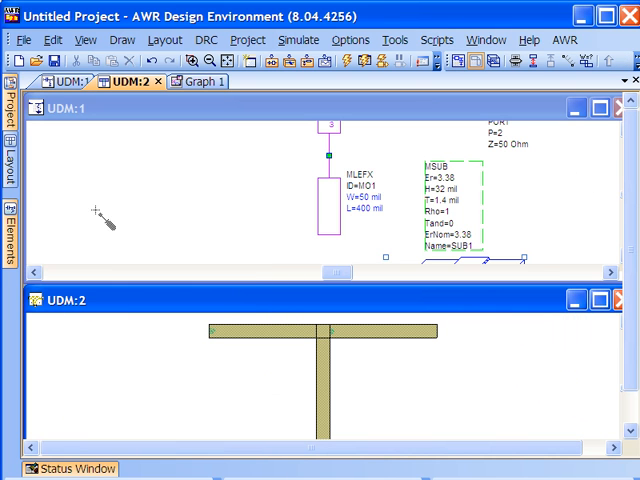
Open the Variable Tuner and bring Graph 1's S11 plot up beside it.
{"action": "left_click", "coordinate": [486, 40]}
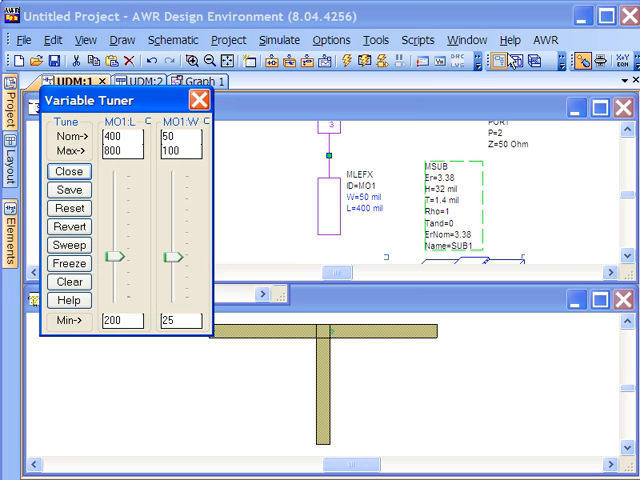
{"action": "left_click", "coordinate": [466, 40]}
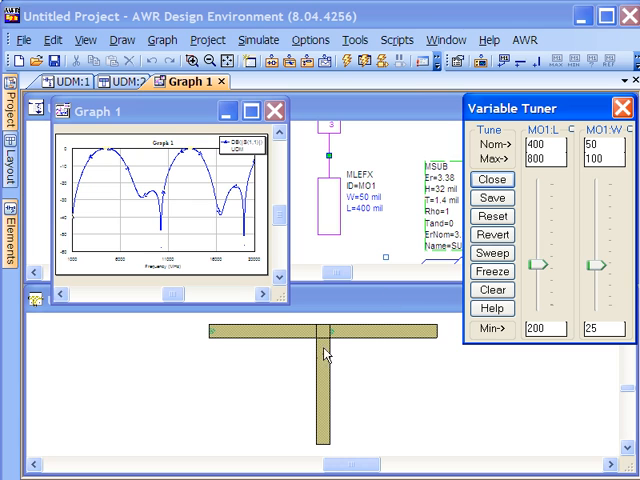
{"action": "mouse_move", "coordinate": [556, 290]}
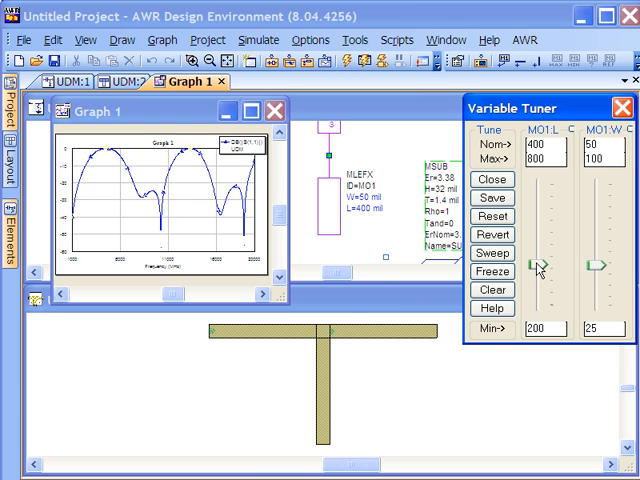
Tune the MO1 L stub length through 202, 232 and 460 up to 592 mil.
{"action": "left_click_drag", "start_coordinate": [540, 264], "coordinate": [540, 290]}
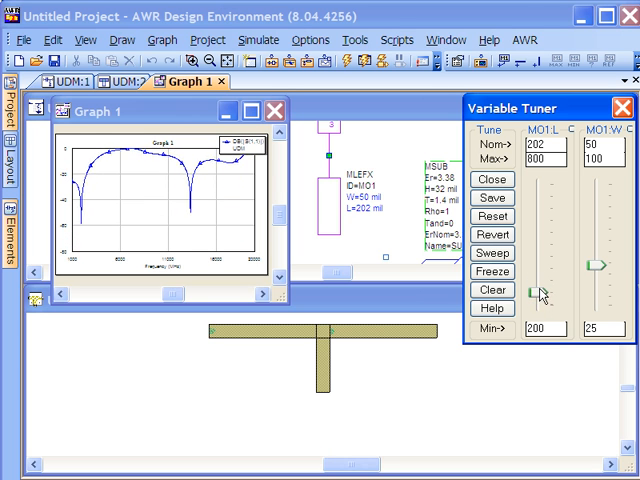
{"action": "left_click_drag", "start_coordinate": [540, 290], "coordinate": [540, 270]}
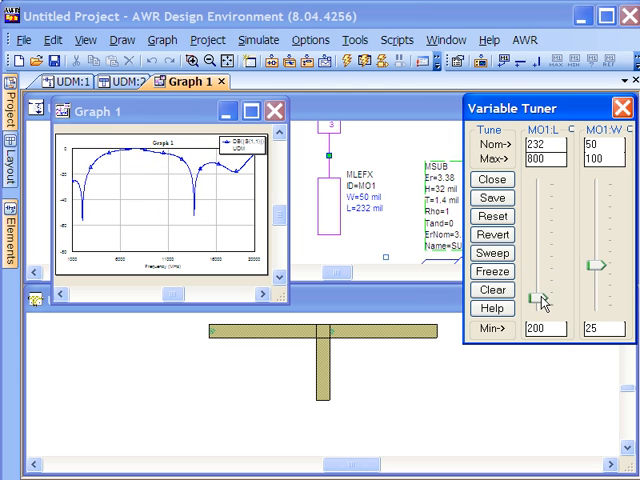
{"action": "left_click_drag", "start_coordinate": [544, 300], "coordinate": [544, 262]}
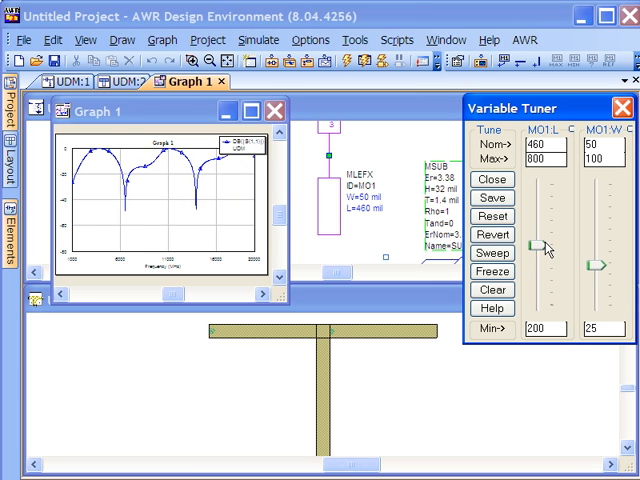
{"action": "left_click_drag", "start_coordinate": [540, 246], "coordinate": [544, 228]}
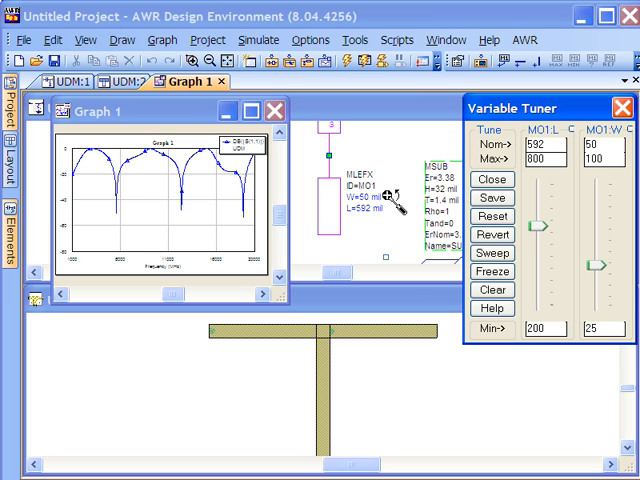
{"action": "mouse_move", "coordinate": [352, 232]}
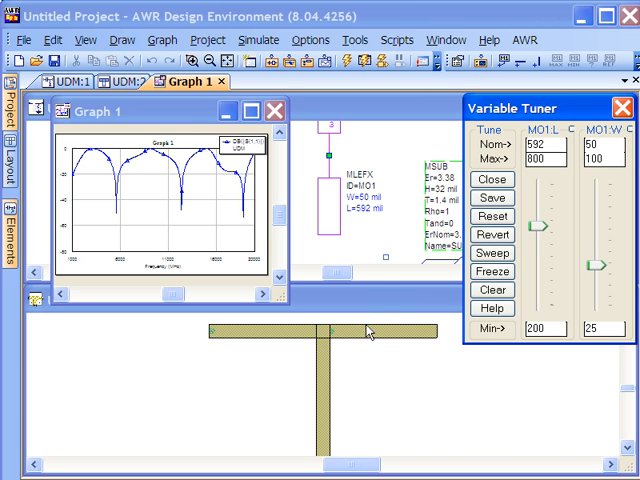
{"action": "mouse_move", "coordinate": [380, 352]}
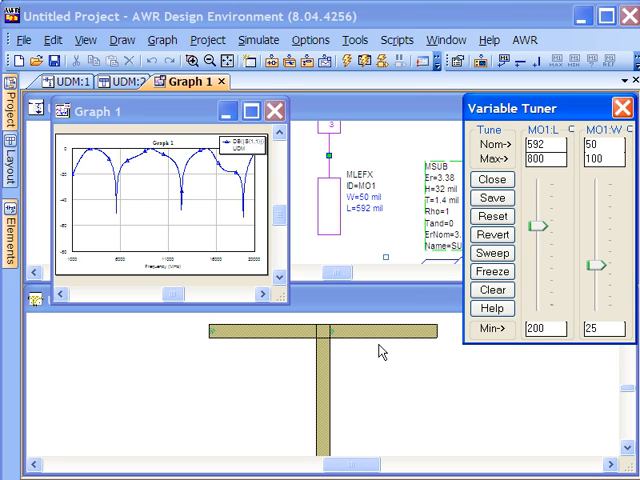